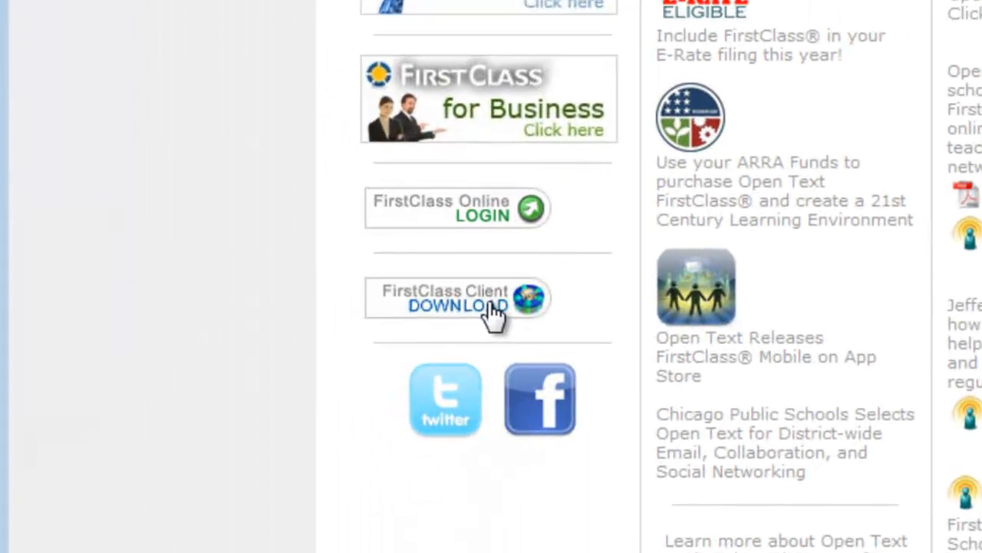
# - Reach the FirstClass Client download page via the download banner on the home page
pyautogui.scroll(3)
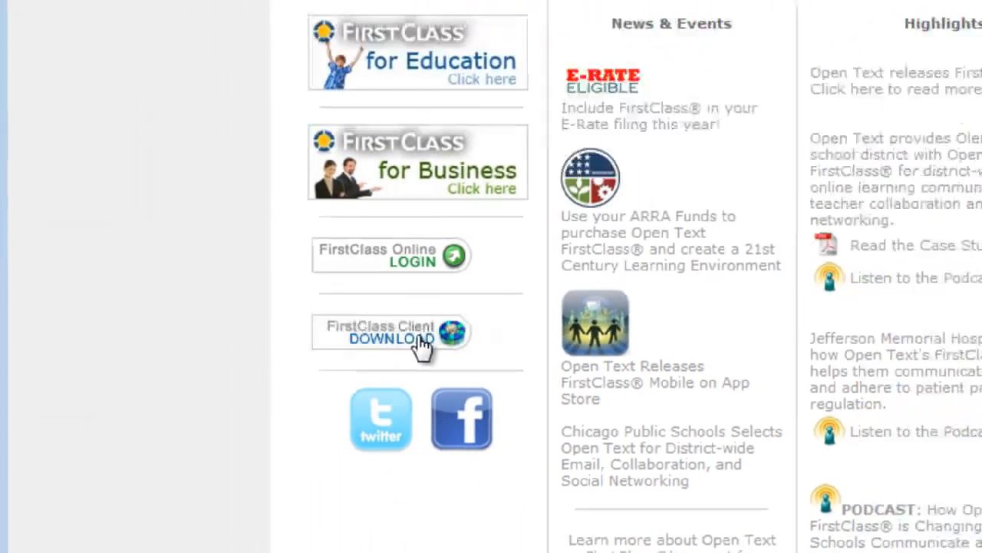
pyautogui.click(386, 340)
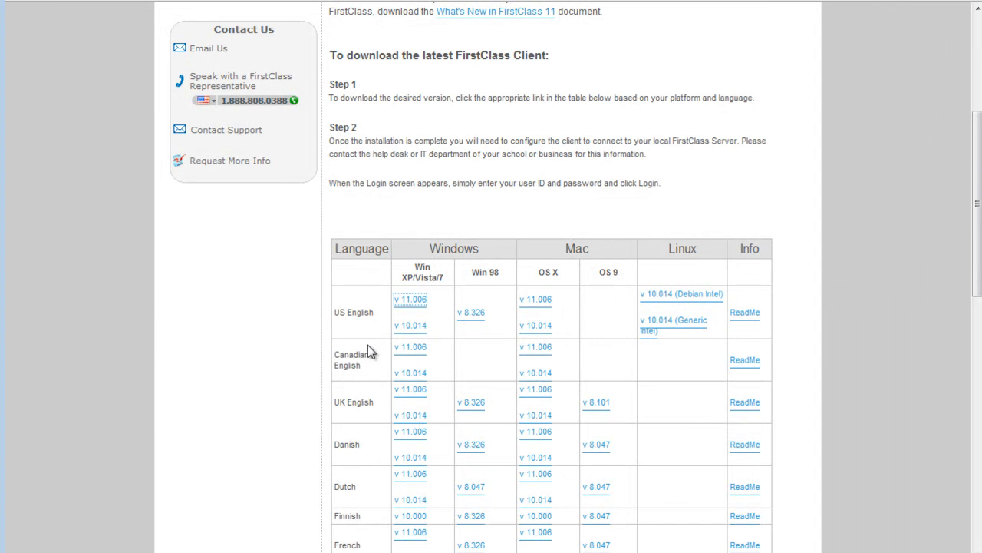
pyautogui.moveTo(74, 190)
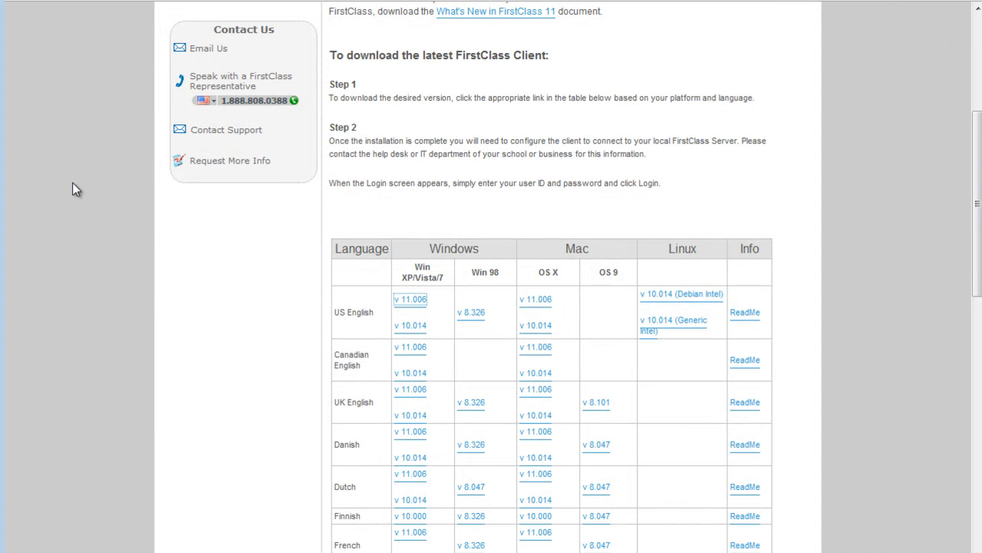
pyautogui.doubleClick(82, 124)
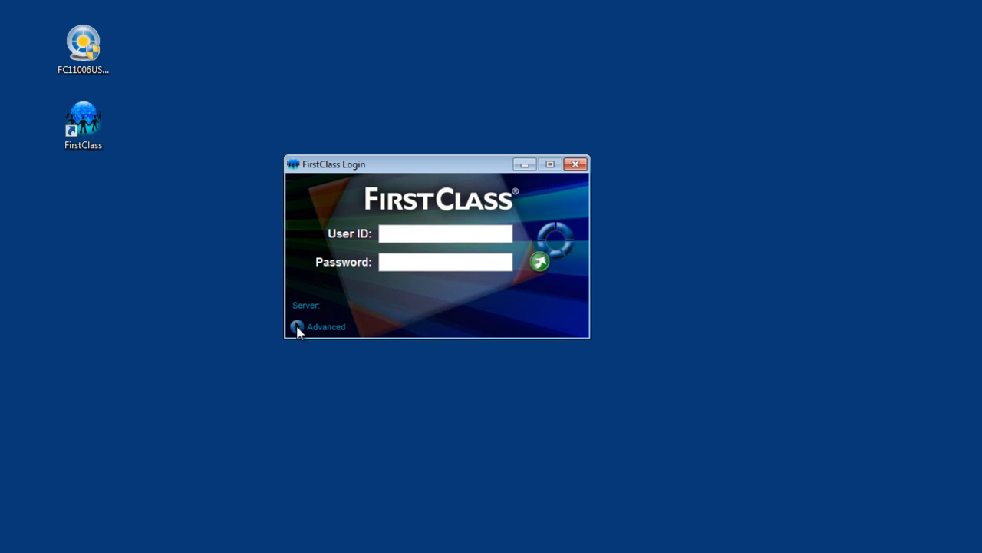
# - Expand the Advanced login options to show the server address and user-type choice
pyautogui.click(298, 326)
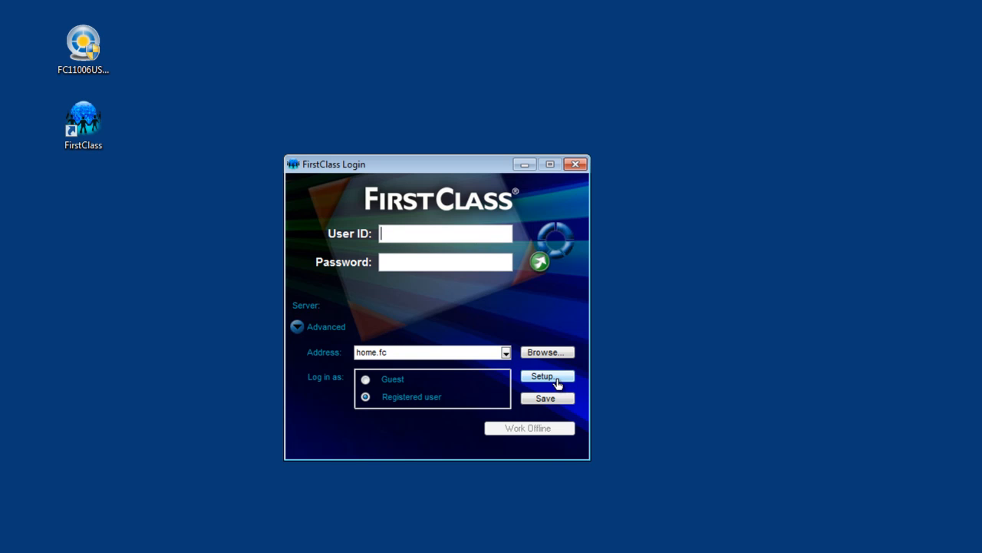
# - Confirm the server address fcvideo.com in the connection setup and save it
pyautogui.click(546, 375)
pyautogui.write('fcvideo.')
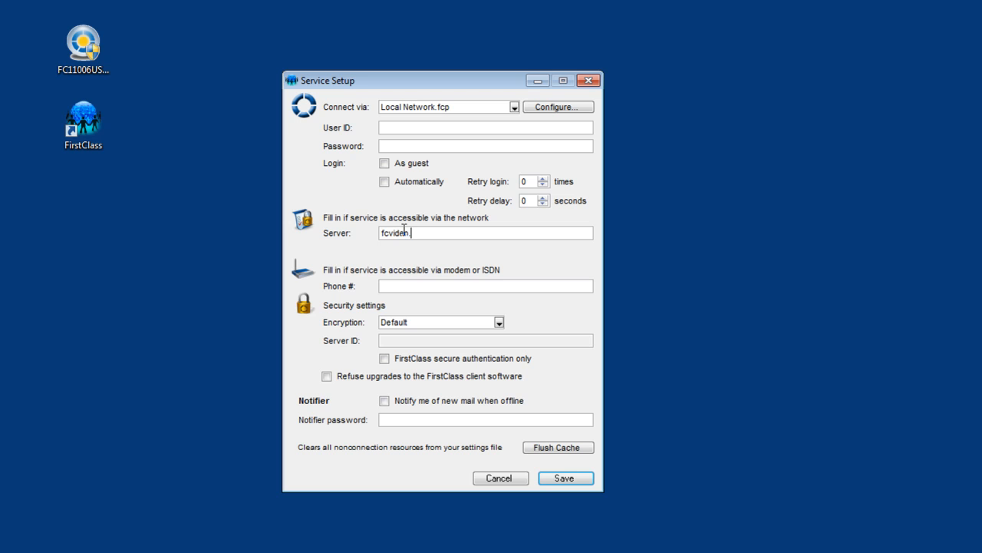
pyautogui.click(565, 479)
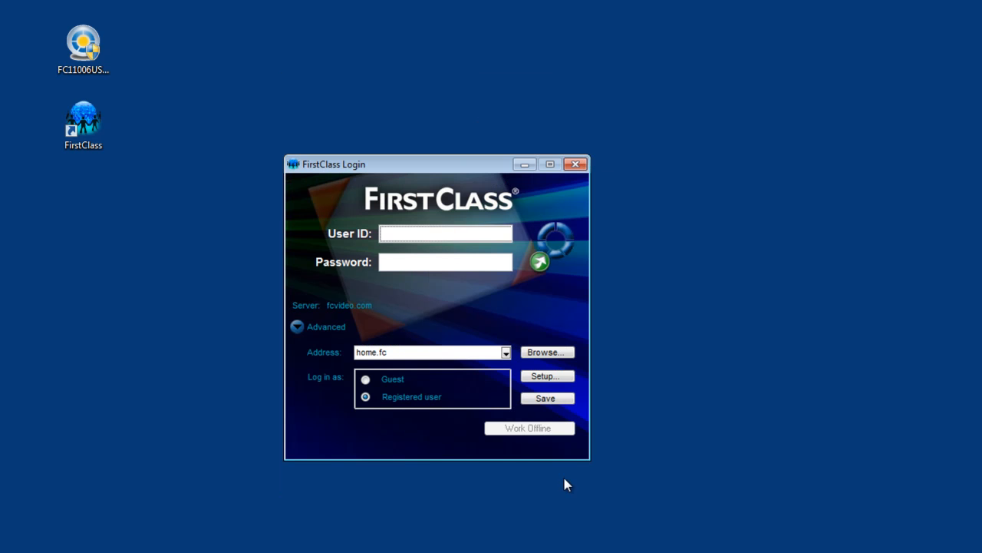
# - Enter the registered user ID and password and log in to reach the FirstClass Desktop
pyautogui.write('freddy')
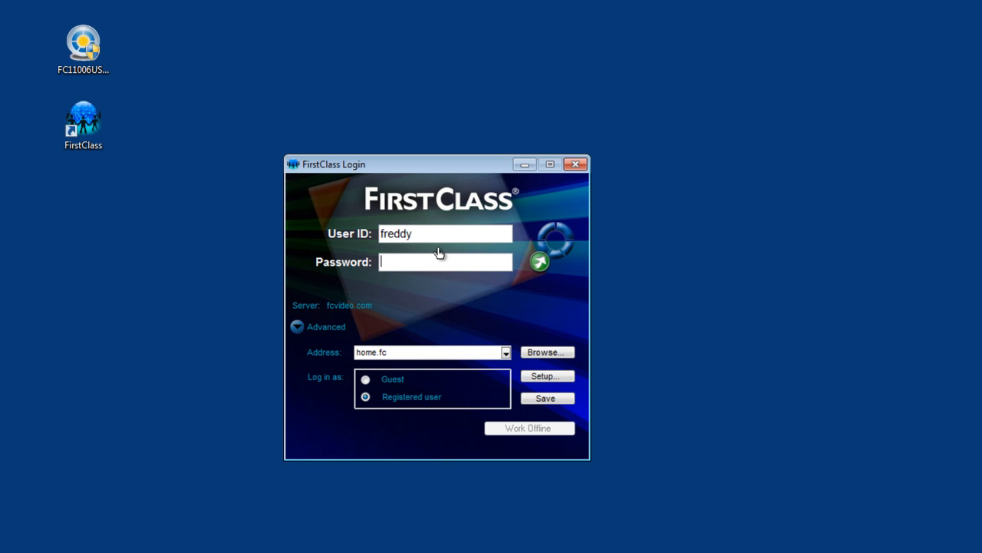
pyautogui.click(541, 261)
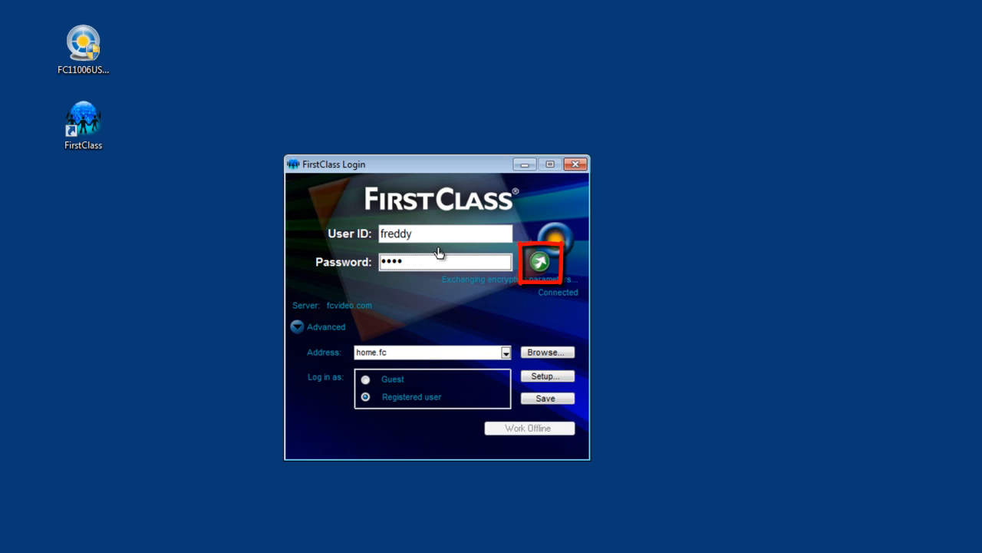
pyautogui.click(537, 264)
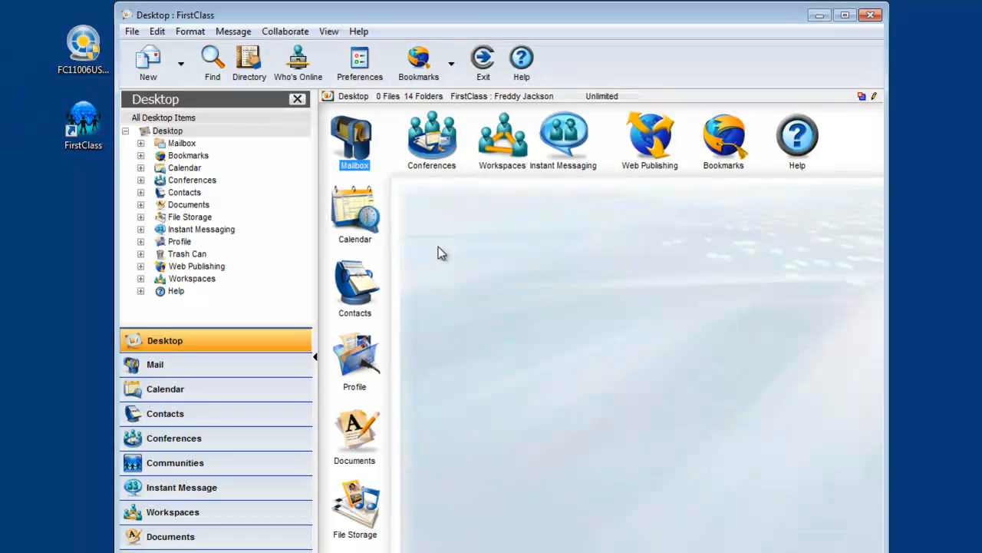